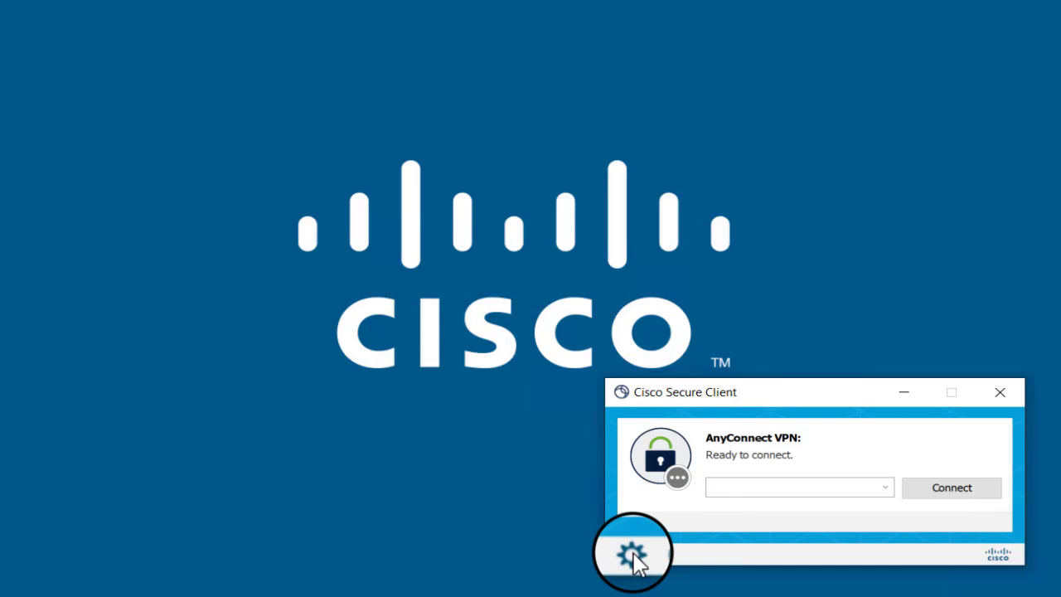
# Open the gear settings window showing VPN statistics for the disconnected connection
pyautogui.click(632, 554)
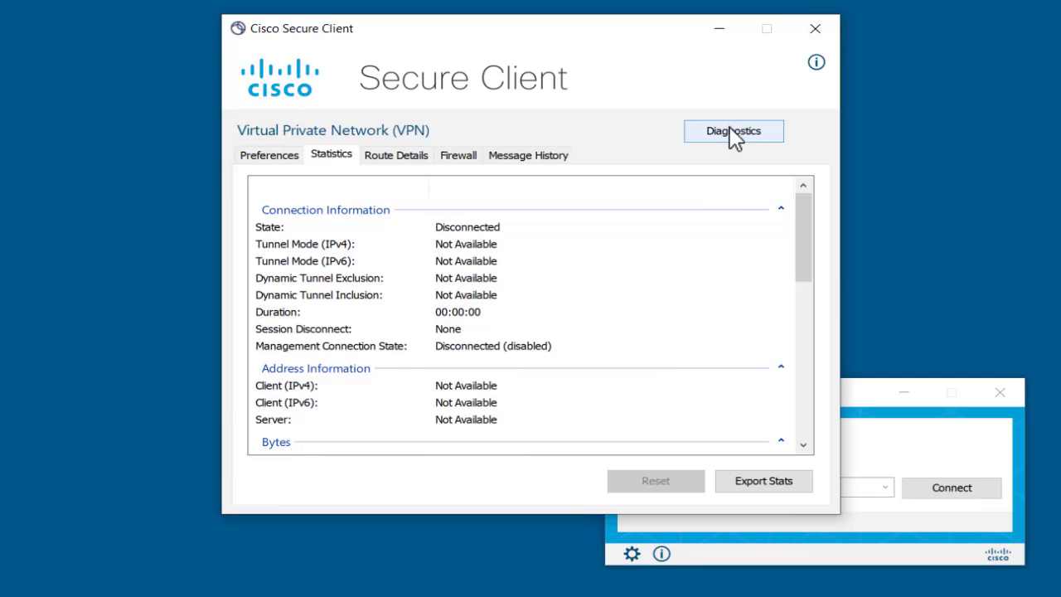
# Launch the Diagnostics (DART) wizard from the advanced Secure Client window
pyautogui.click(733, 131)
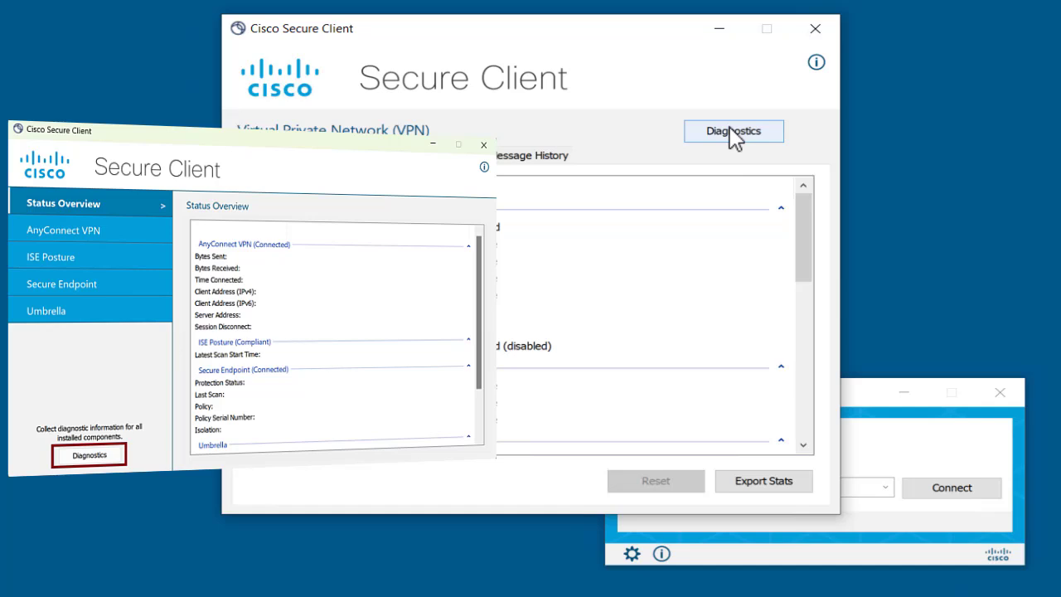
pyautogui.click(733, 131)
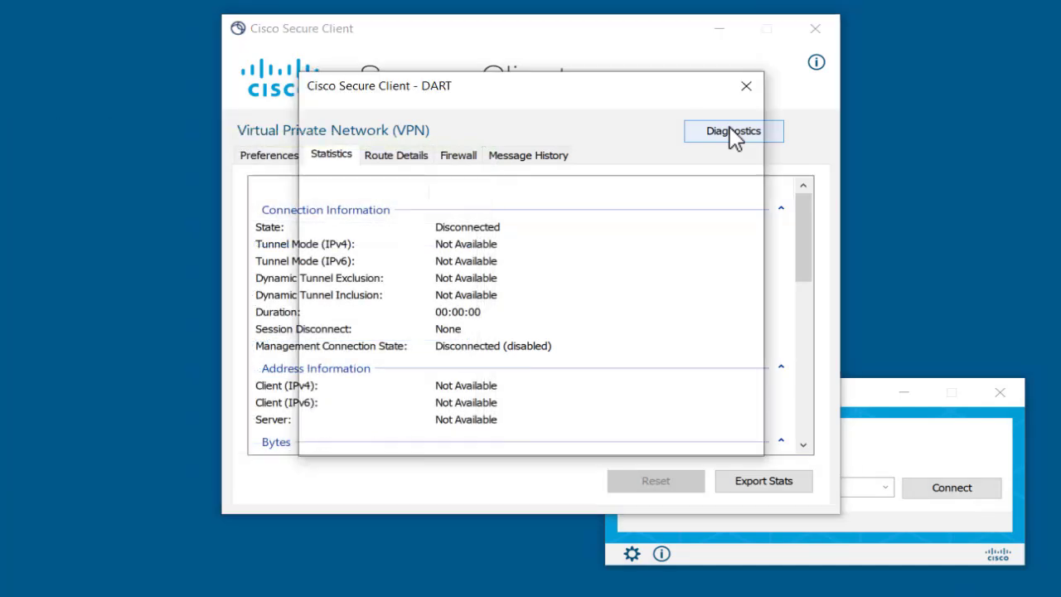
pyautogui.click(733, 131)
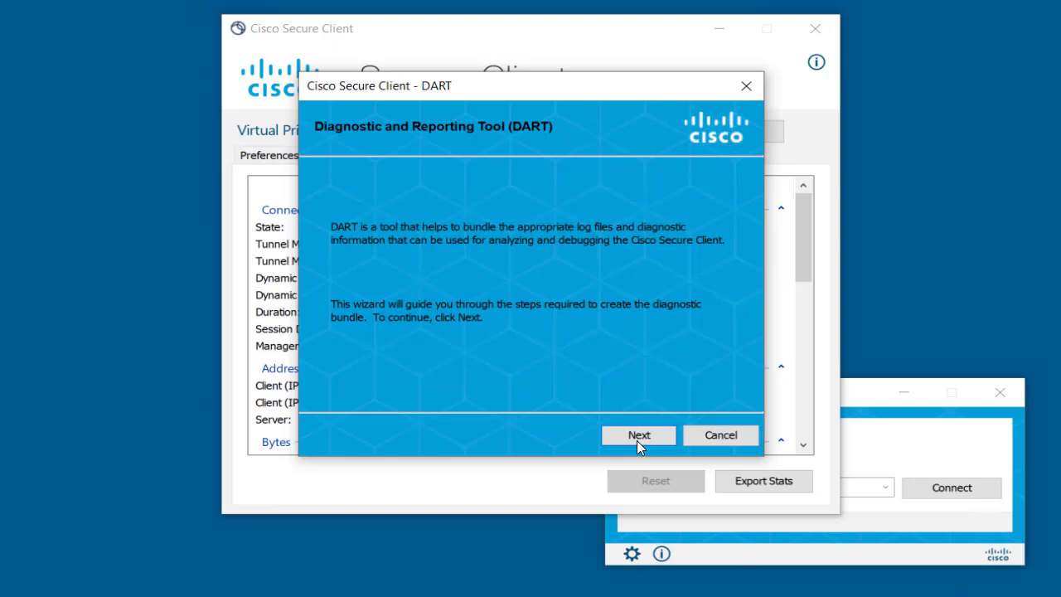
# Advance past the DART introduction page, keeping the default Desktop bundle option
pyautogui.click(638, 436)
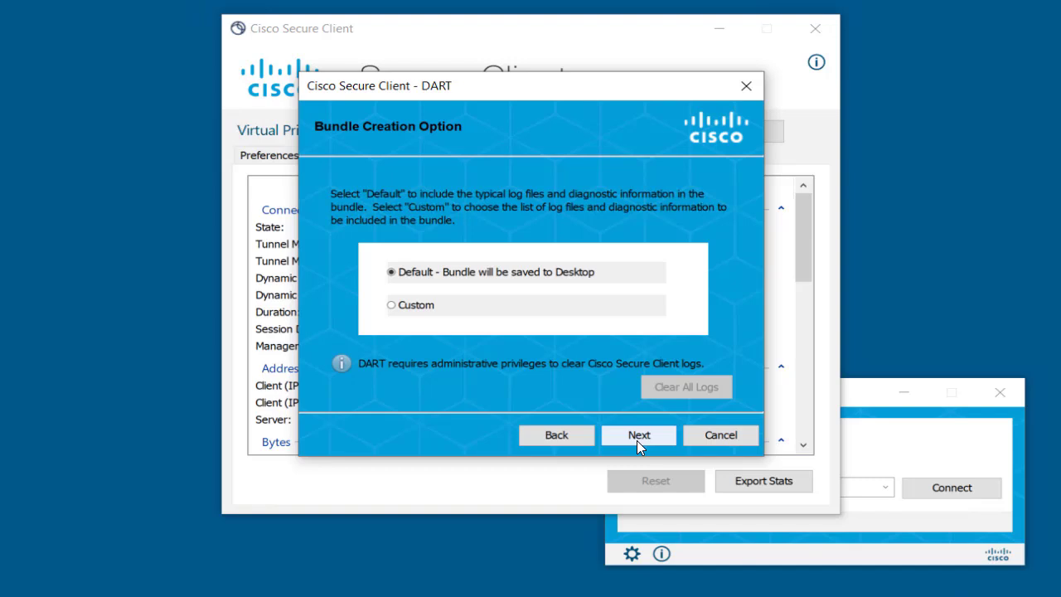
pyautogui.moveTo(529, 385)
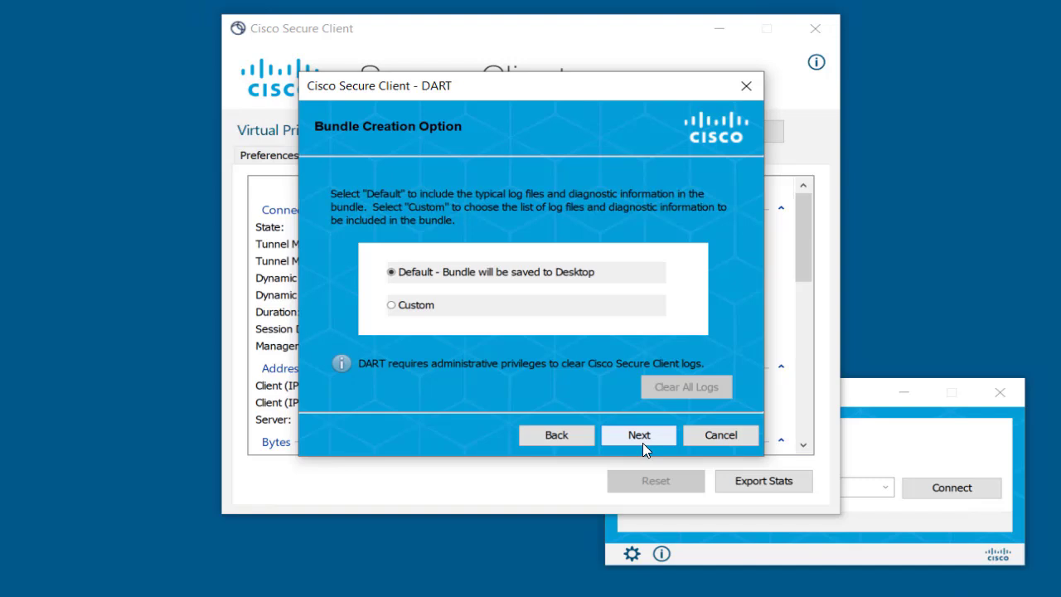
# Accept the Desktop default bundle, leave encryption disabled, and start bundle creation
pyautogui.click(639, 435)
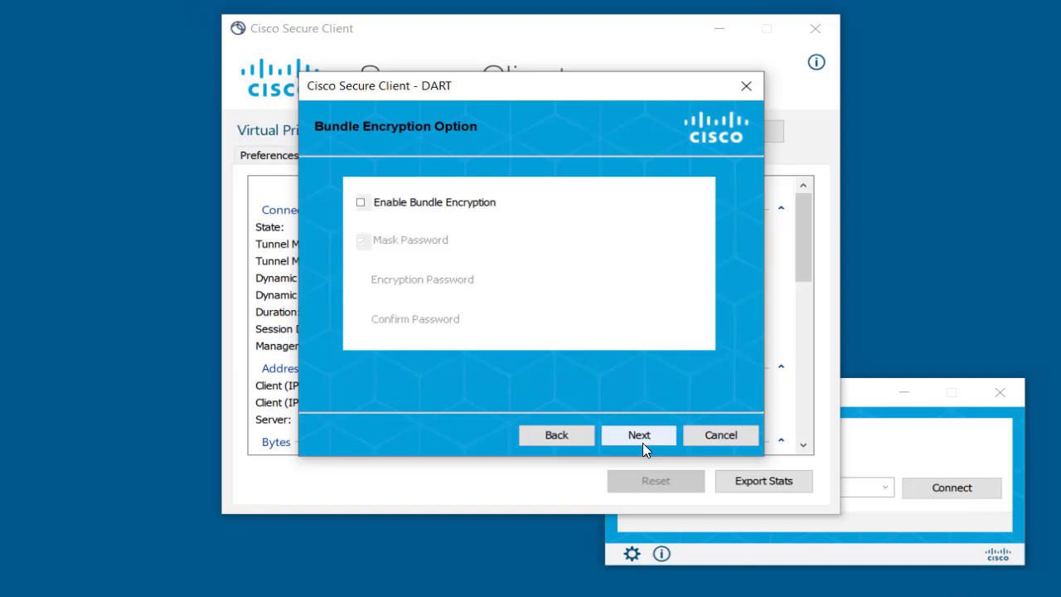
pyautogui.click(361, 202)
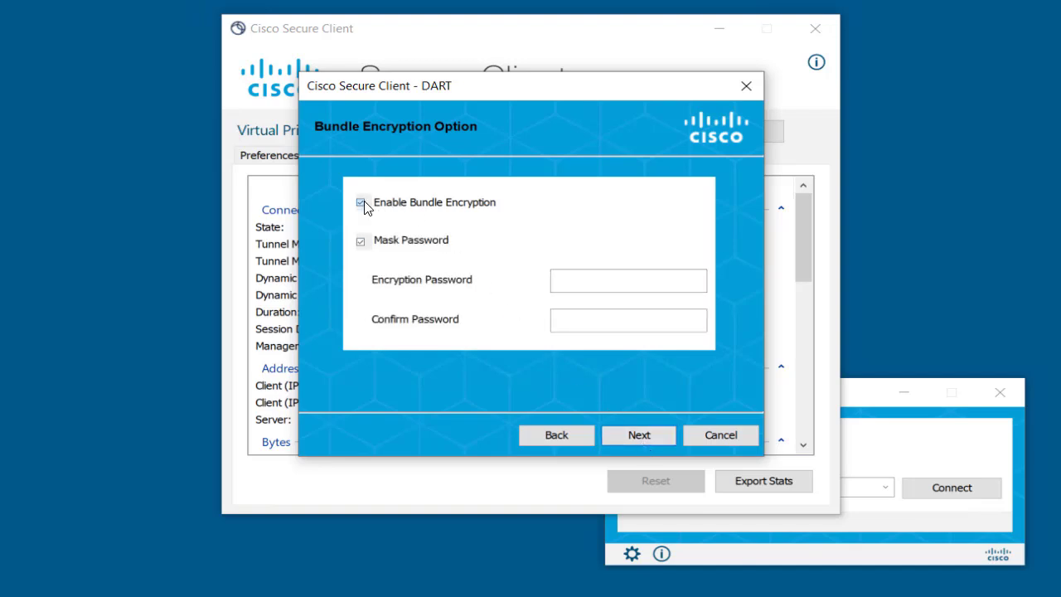
pyautogui.click(361, 202)
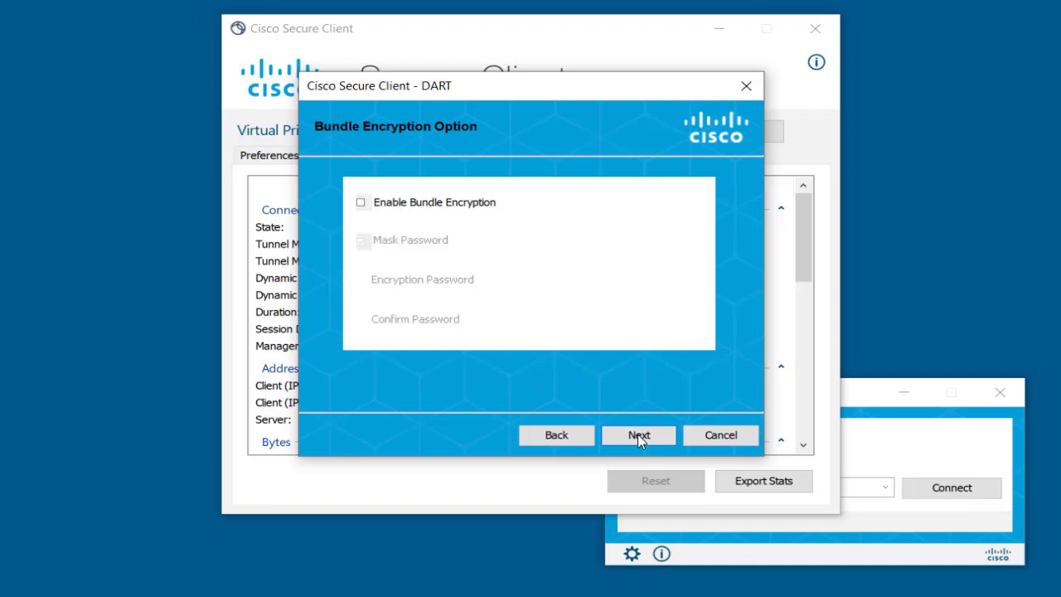
pyautogui.click(638, 435)
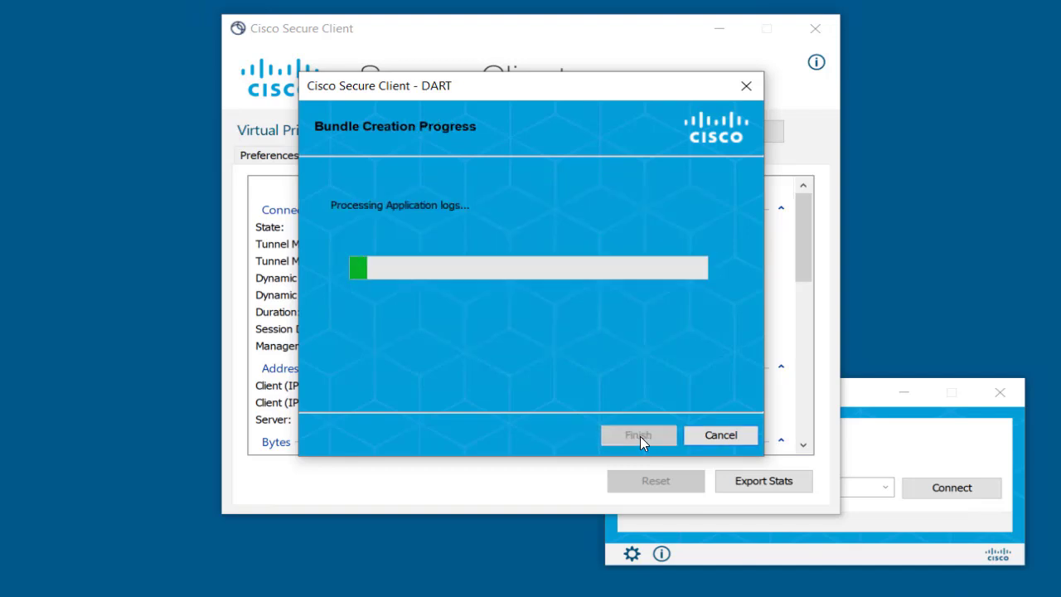